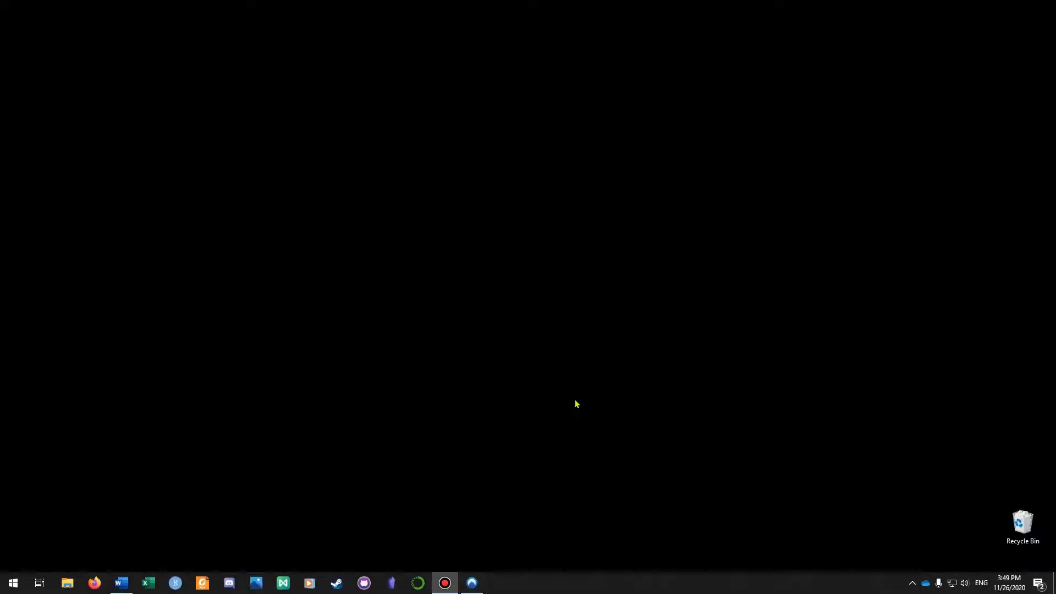
mouse_move(704, 517)
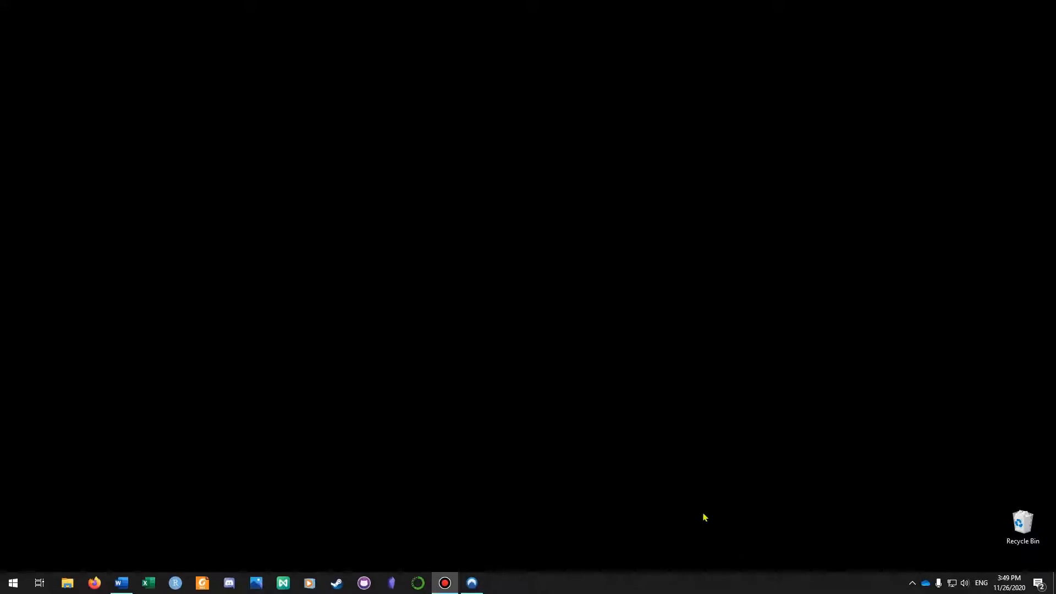
mouse_move(670, 588)
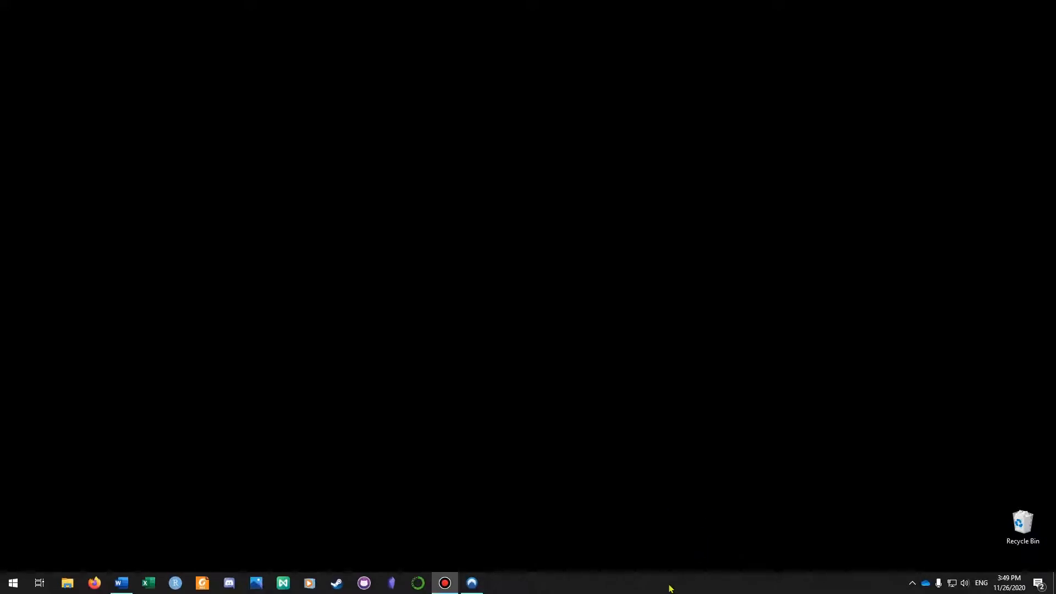
Reach the Taskbar settings page from the taskbar's right-click menu
right_click(670, 587)
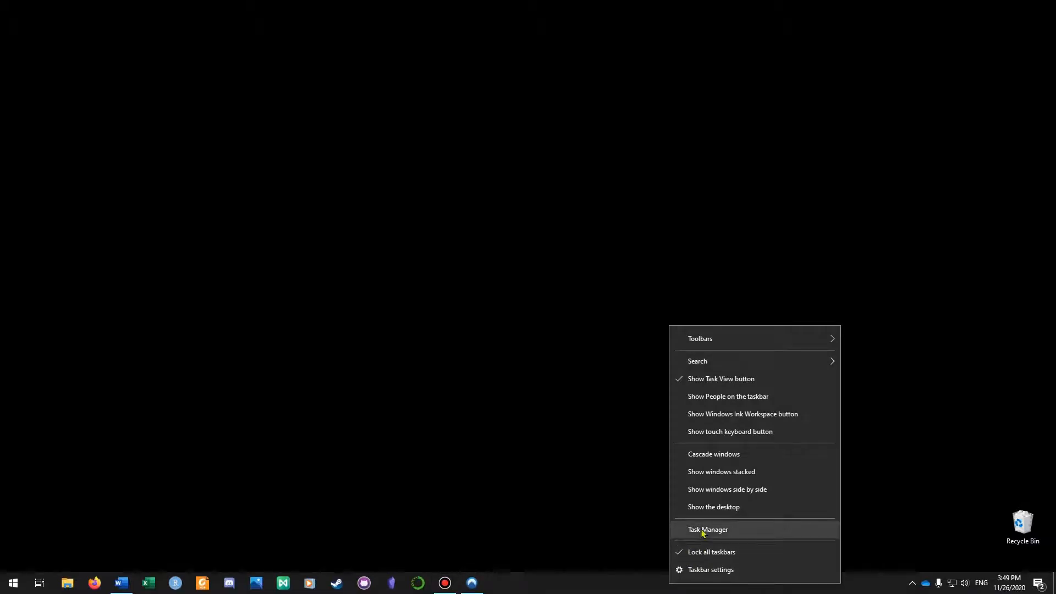
click(710, 569)
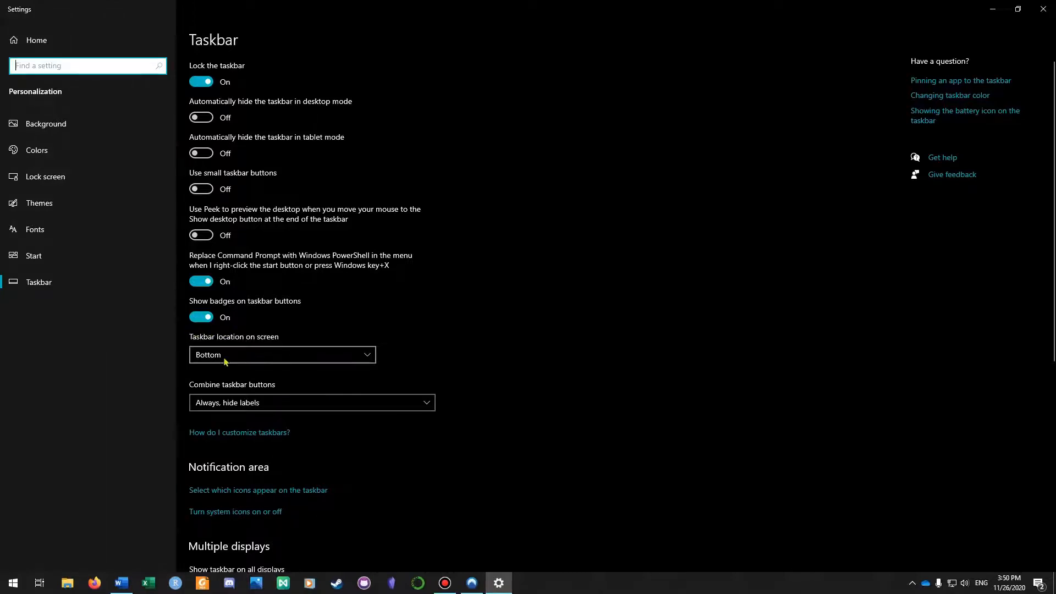
mouse_move(284, 347)
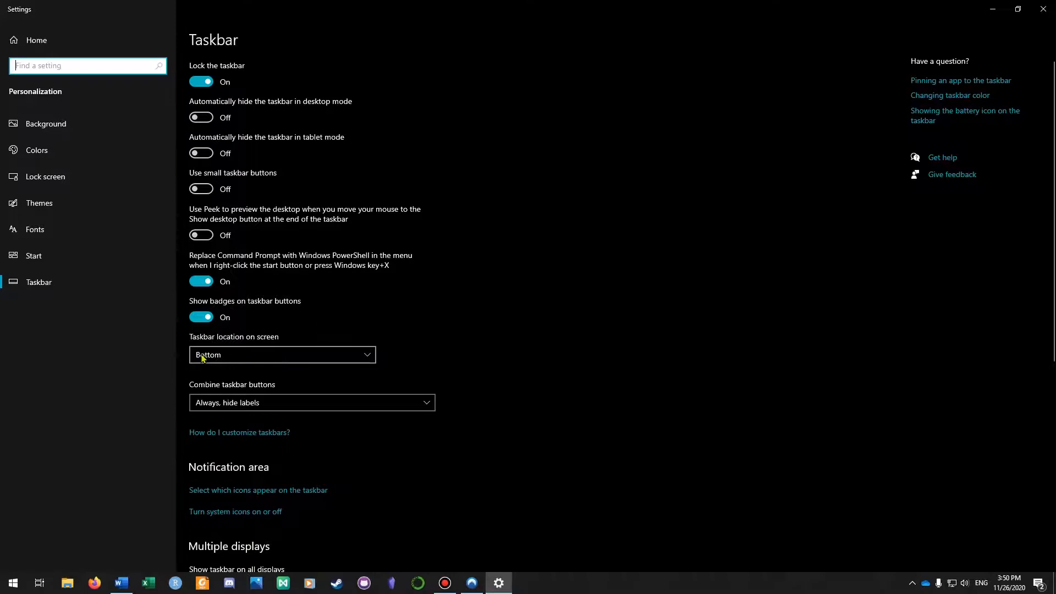
Change 'Taskbar location on screen' from Bottom so it ends on Right
click(281, 354)
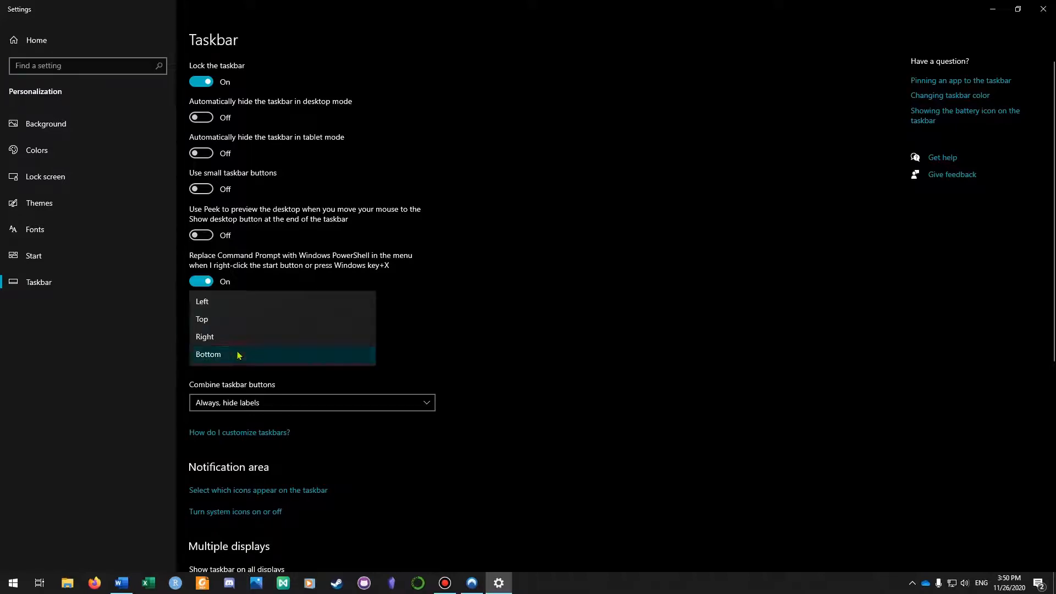
mouse_move(215, 300)
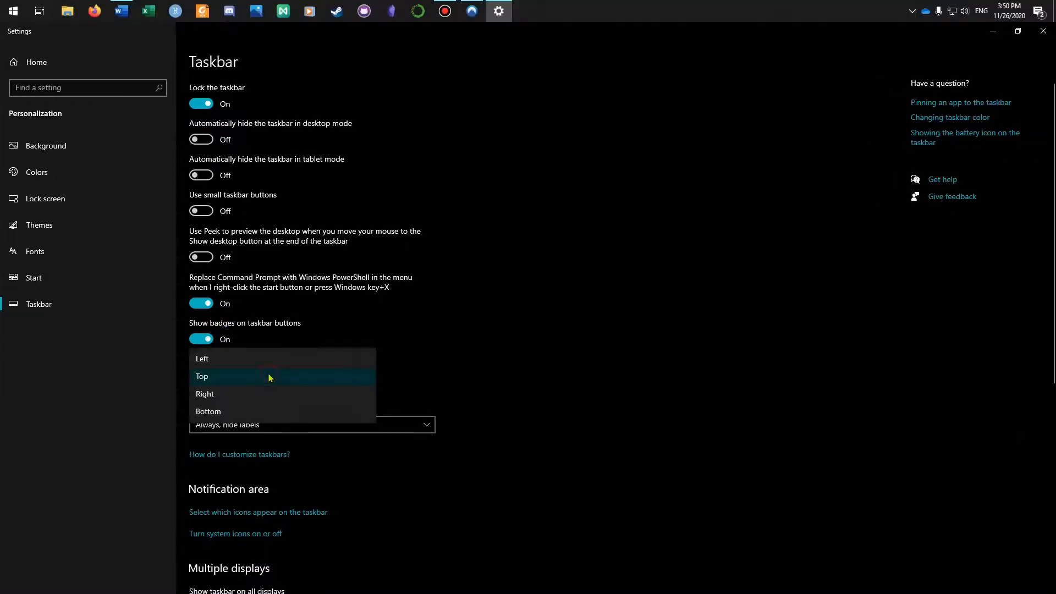
click(204, 394)
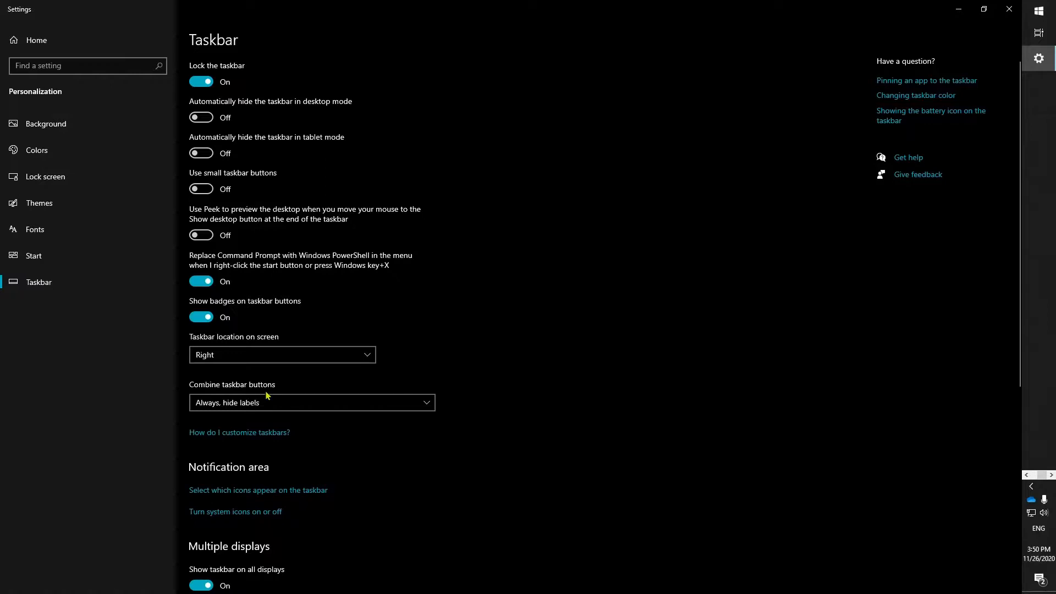